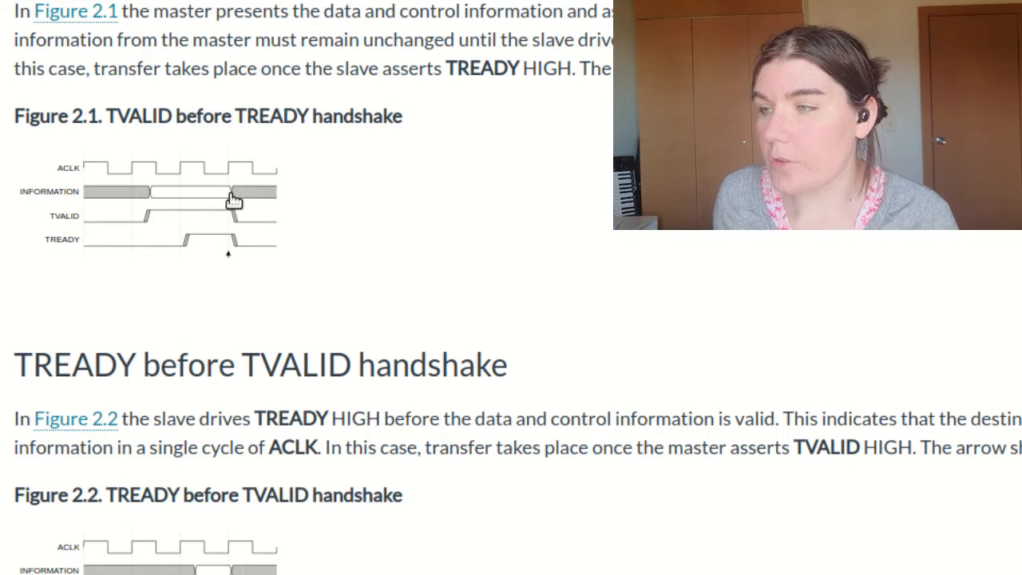
Scroll the AXI4-Stream spec to the TVALID-before-TREADY handshake figure.
scroll("down", 3)
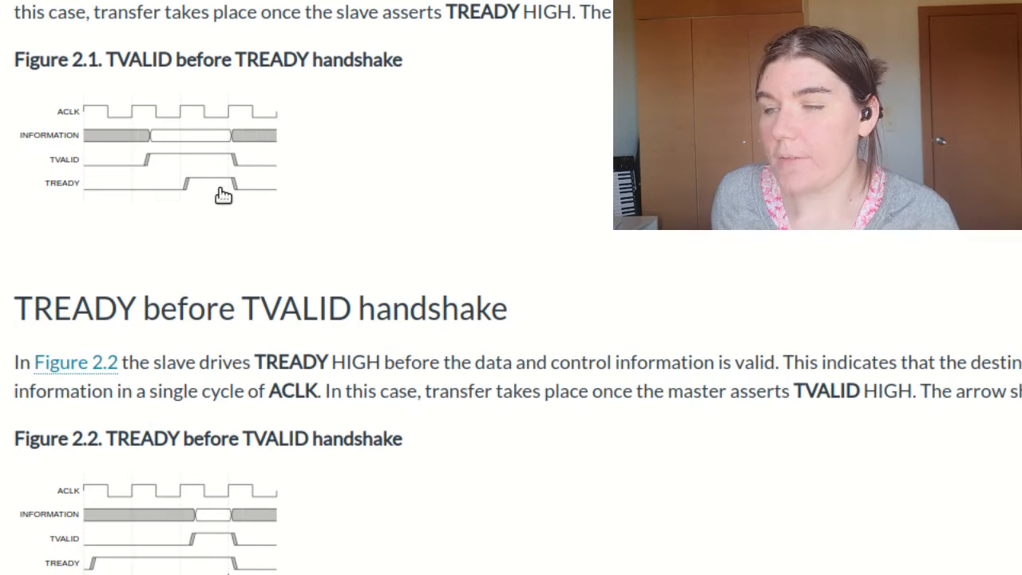
mouse_move(176, 173)
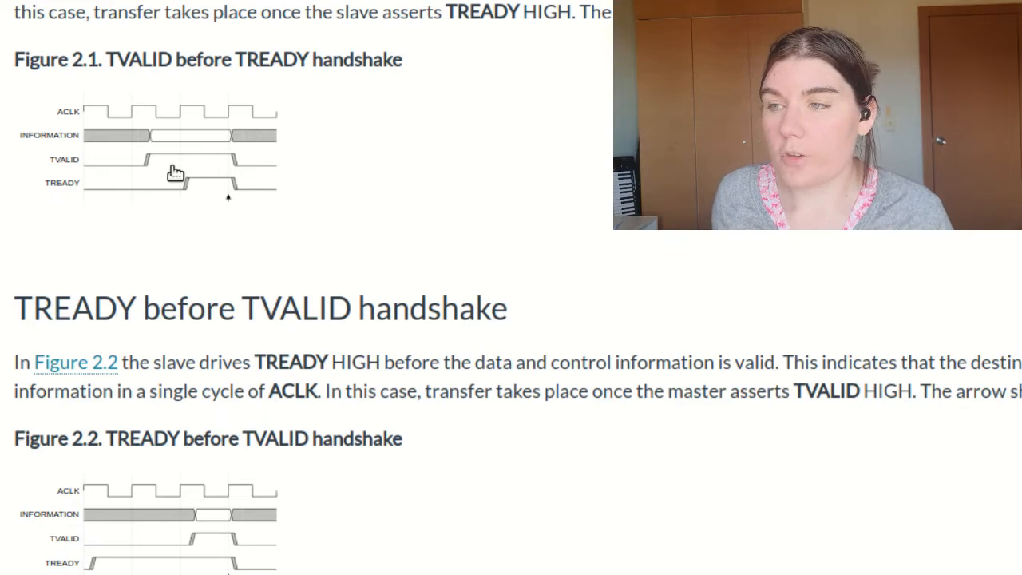
mouse_move(222, 178)
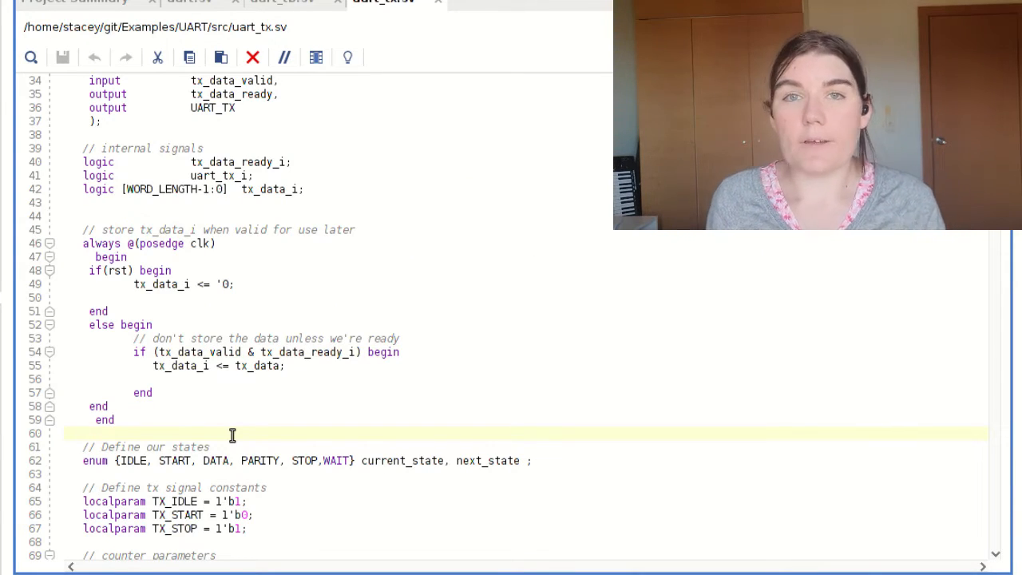
double_click(199, 353)
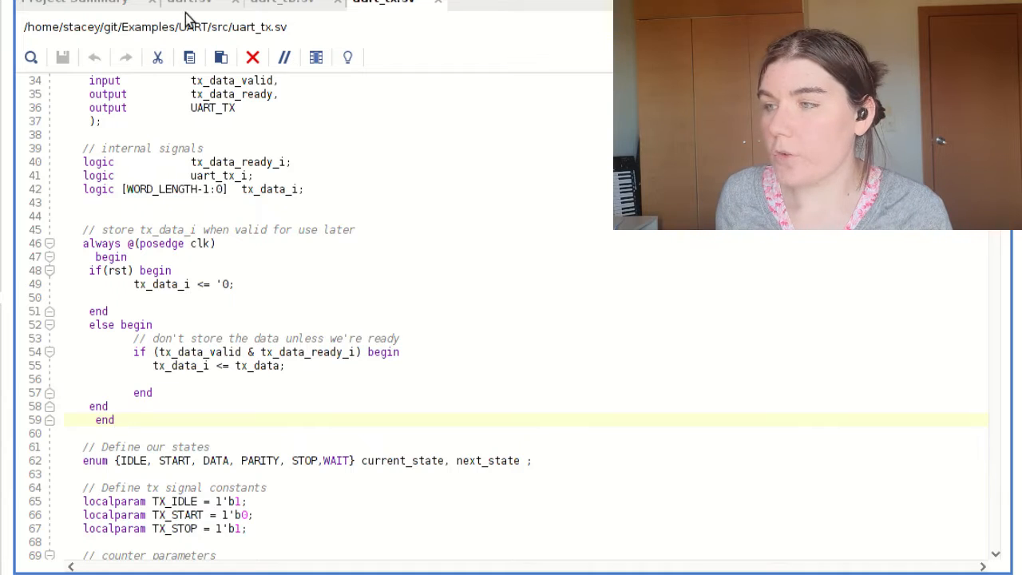
Review the uart.sv wrapper where the tx_fifo AXI-Stream outputs feed the uart_tx_i instance.
left_click(188, 3)
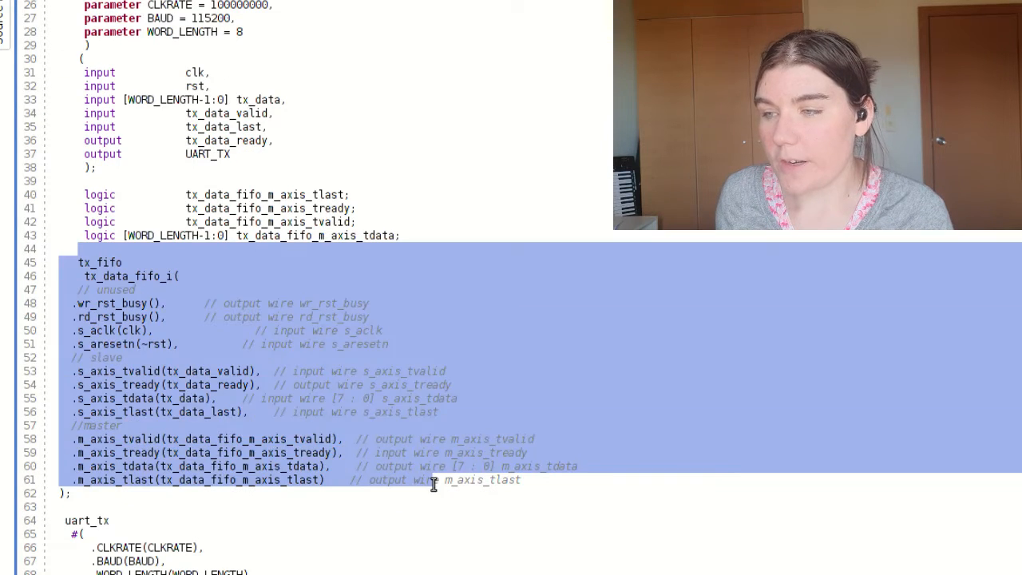
left_click(434, 492)
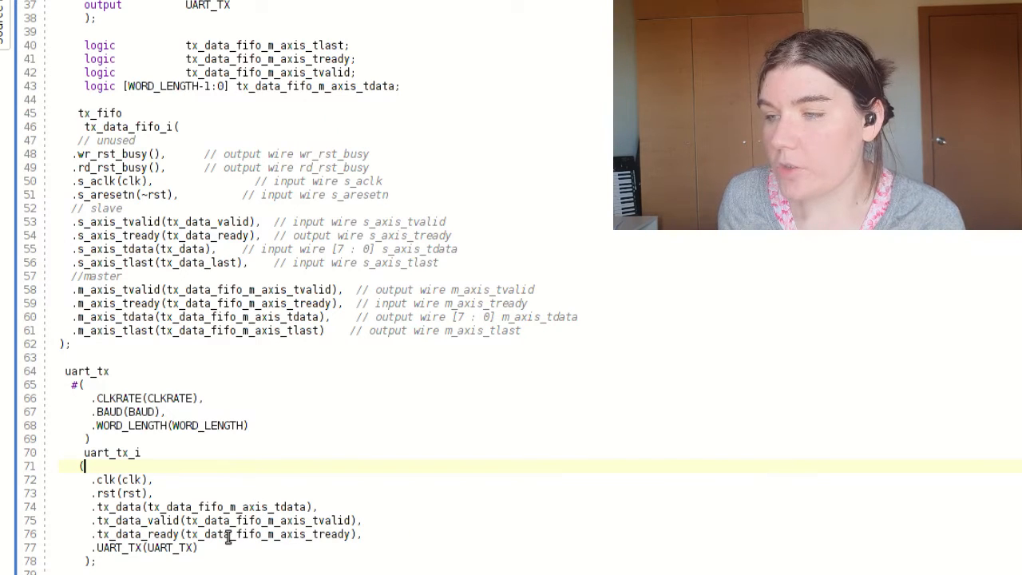
left_click(240, 521)
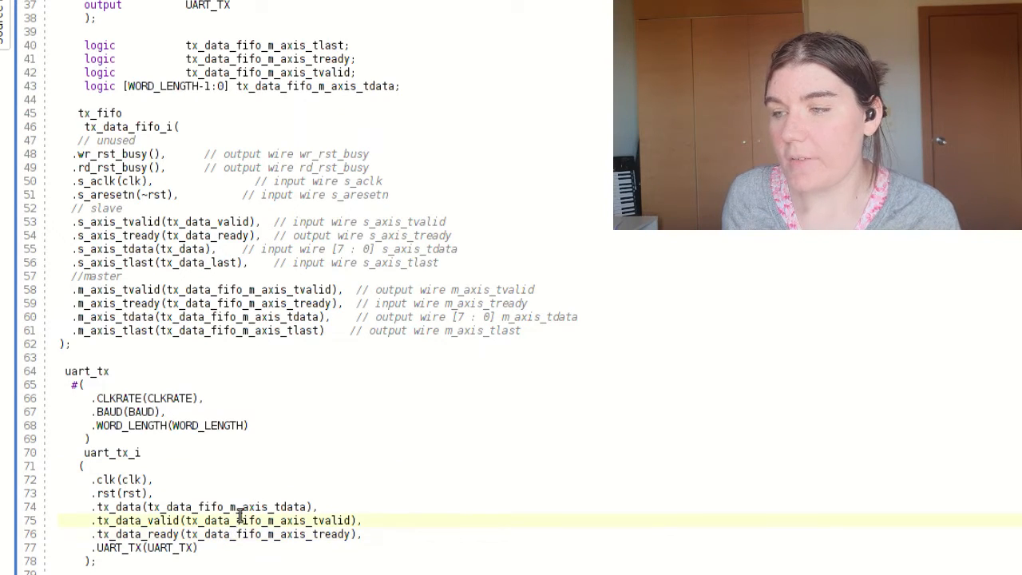
left_click(240, 507)
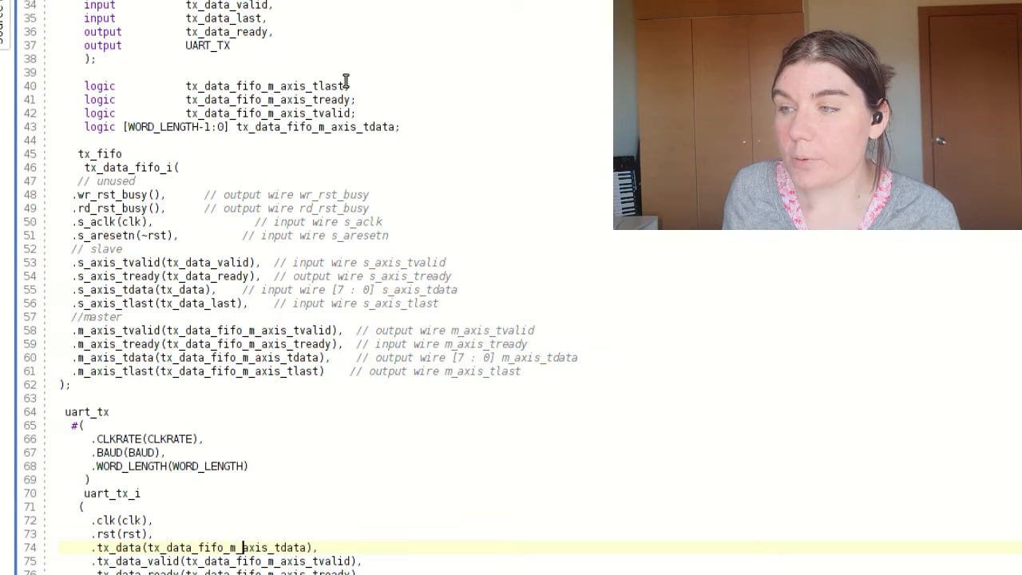
mouse_move(358, 124)
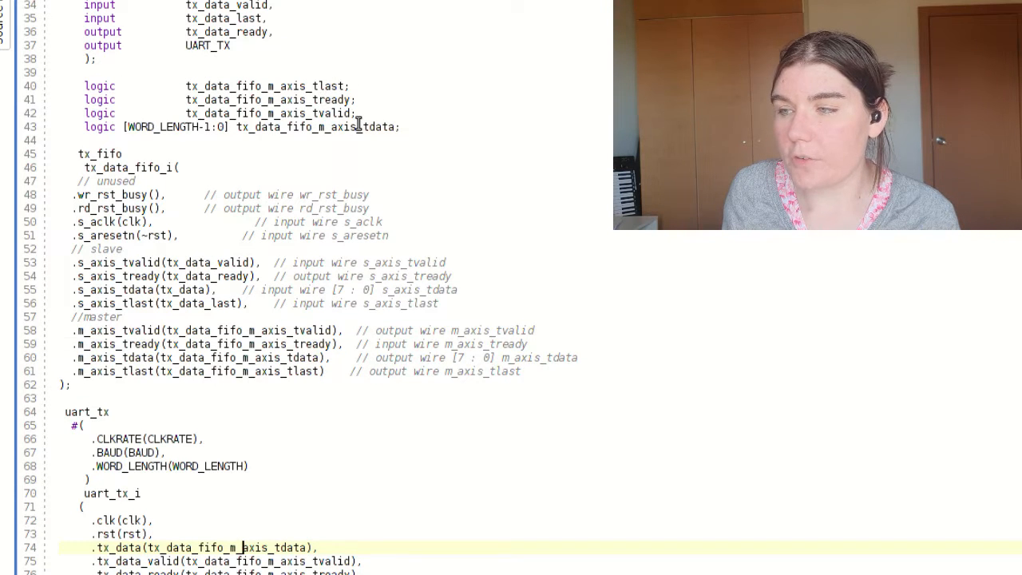
scroll("down", 3)
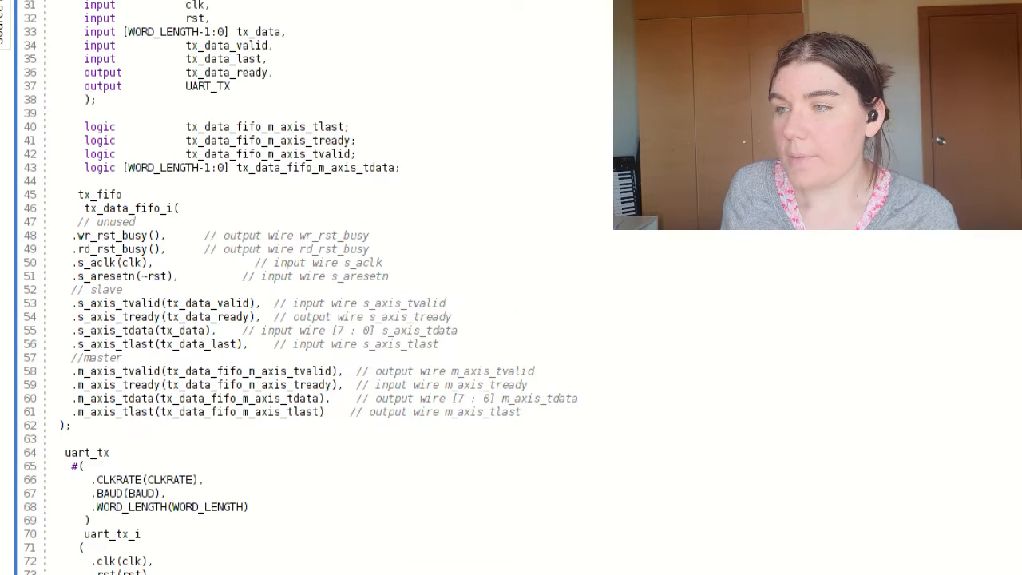
Scroll through the testbench packet_counter and tx_last logic toward the lfsr_8bit generator.
scroll("down", 3)
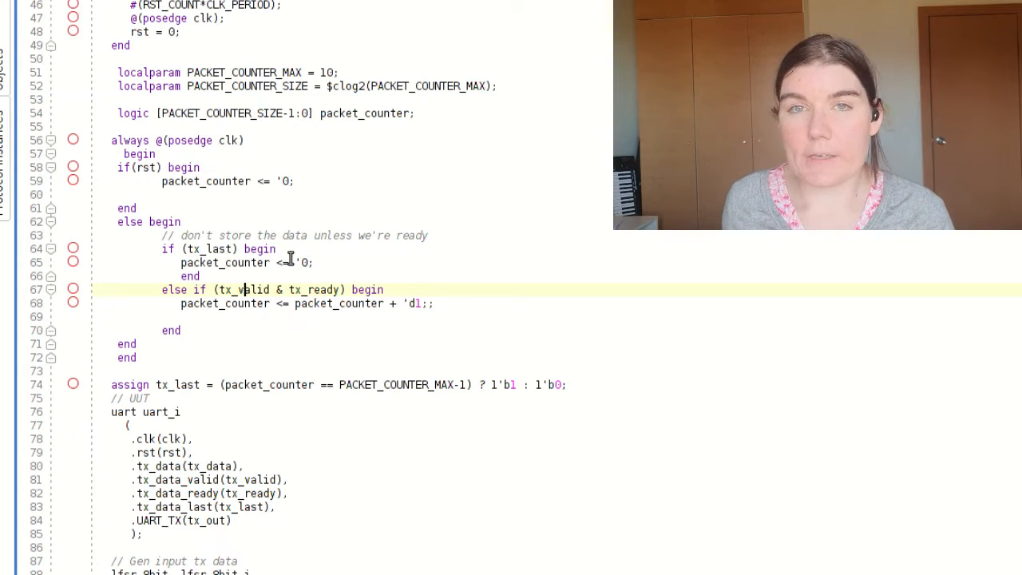
scroll("down", 3)
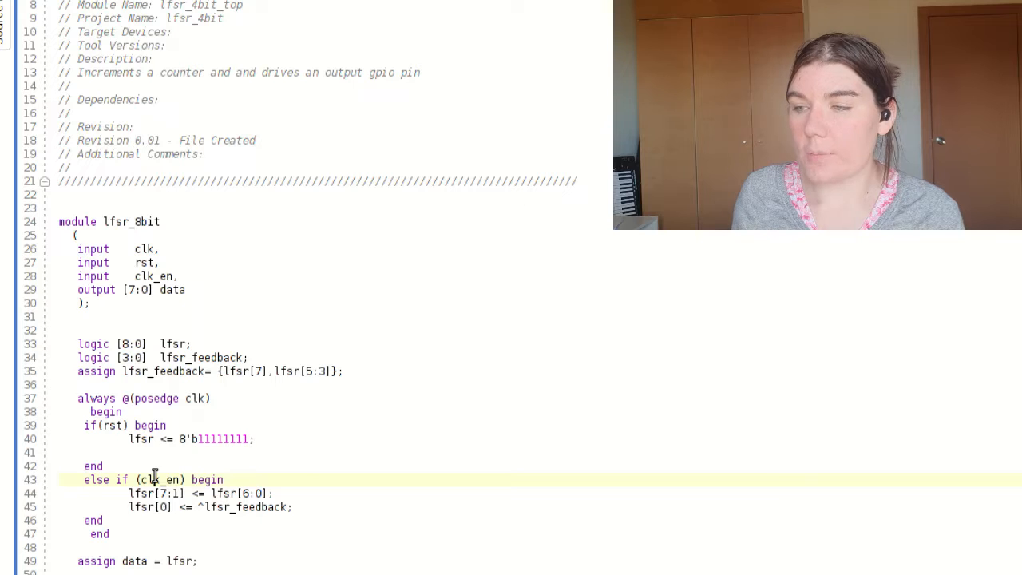
Launch the uart_tb behavioral simulation and bring up its waveform window.
double_click(160, 480)
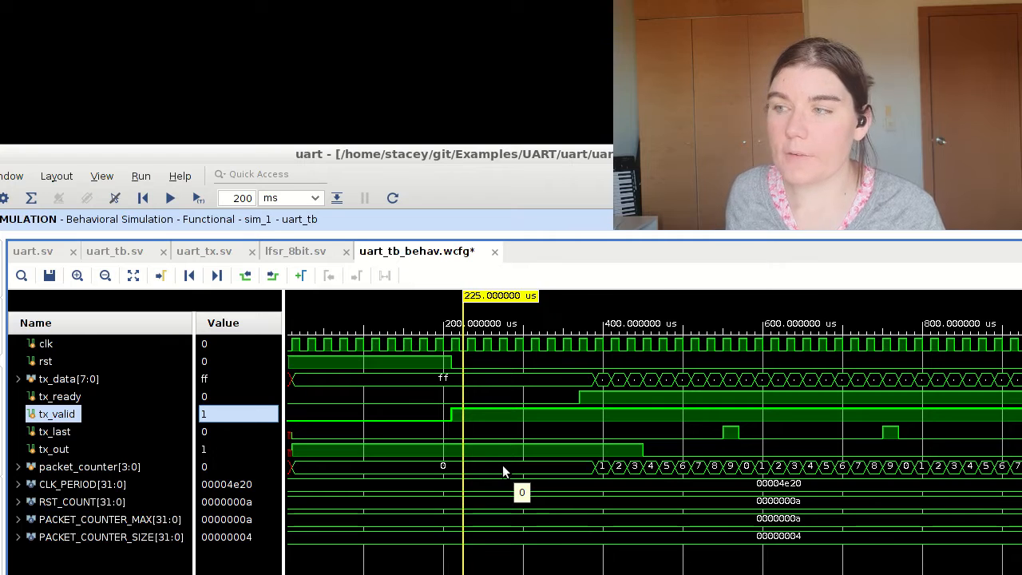
Mark the tx_last pulse at packet_counter 9, then fit the full ~1,500 µs run showing repeated pulses.
left_click(588, 400)
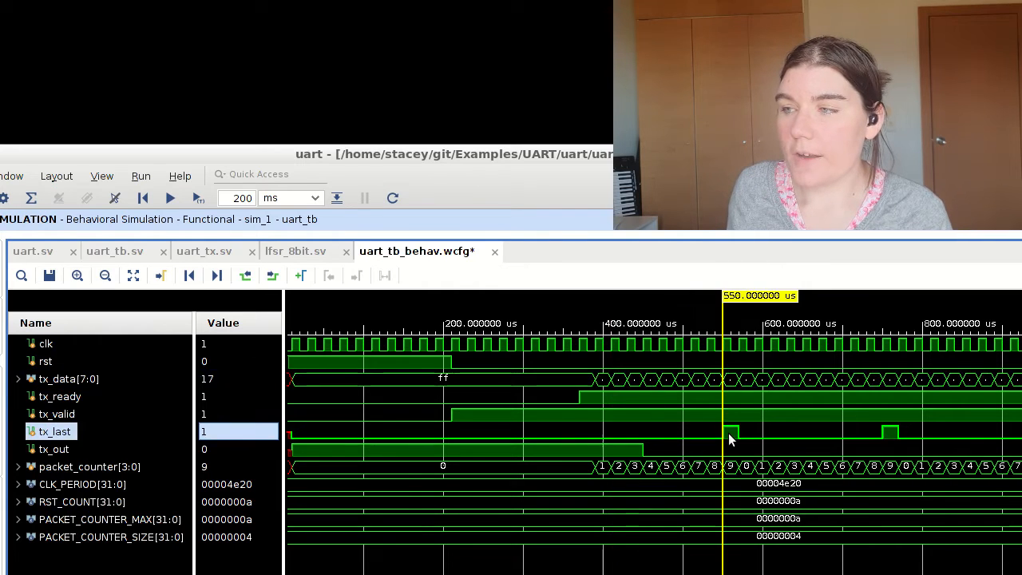
left_click(732, 432)
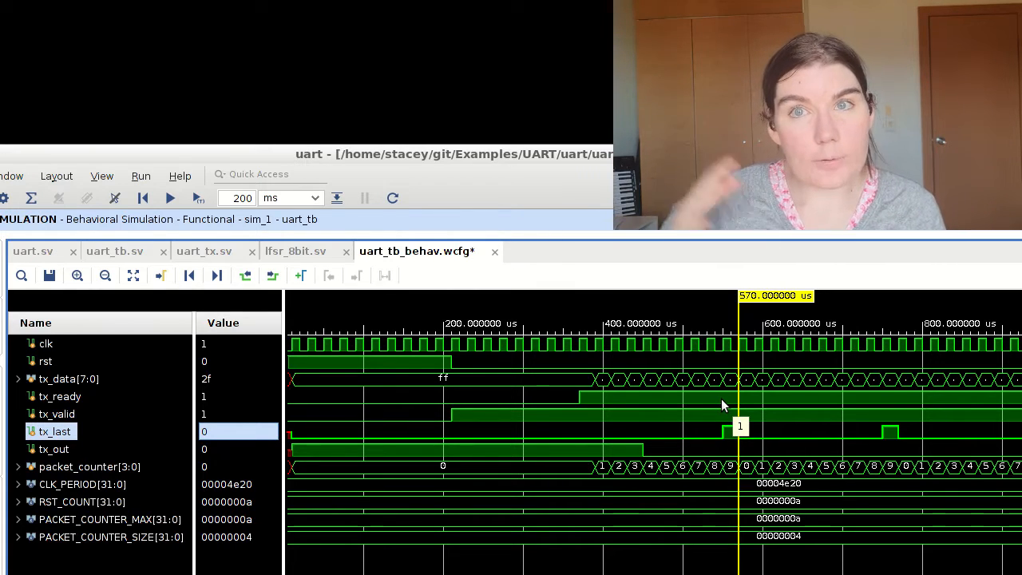
mouse_move(760, 428)
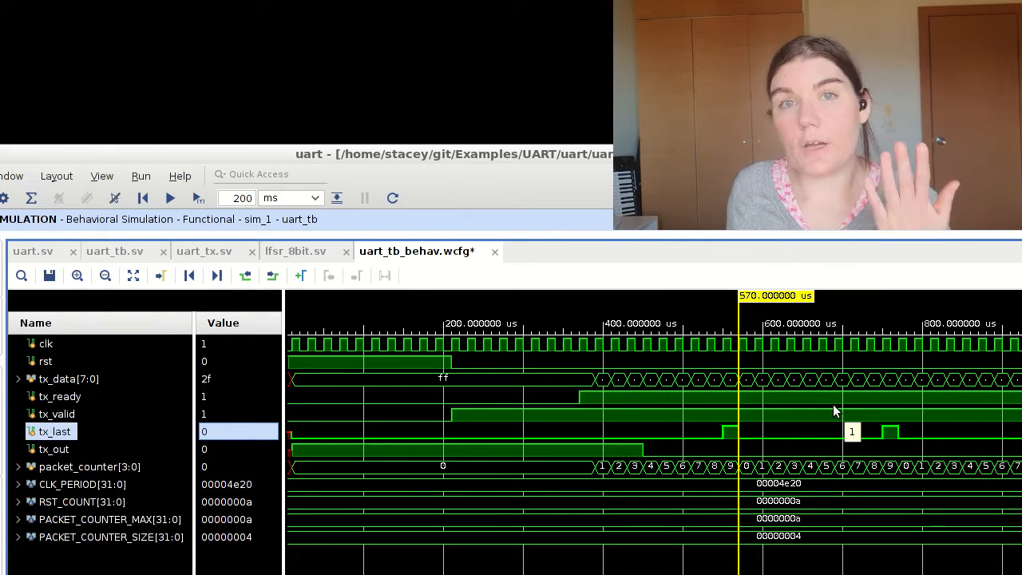
left_click(106, 275)
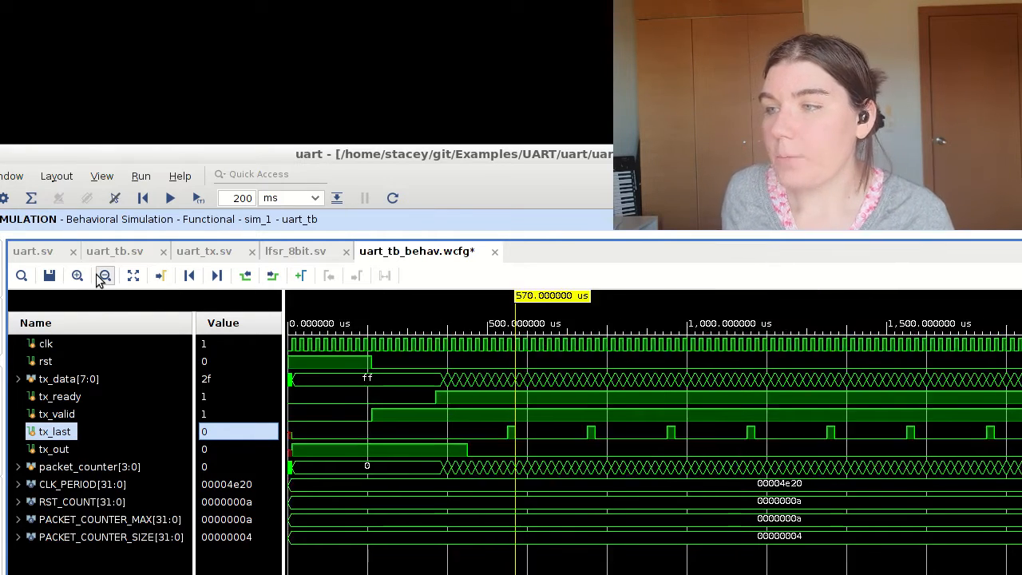
left_click(106, 275)
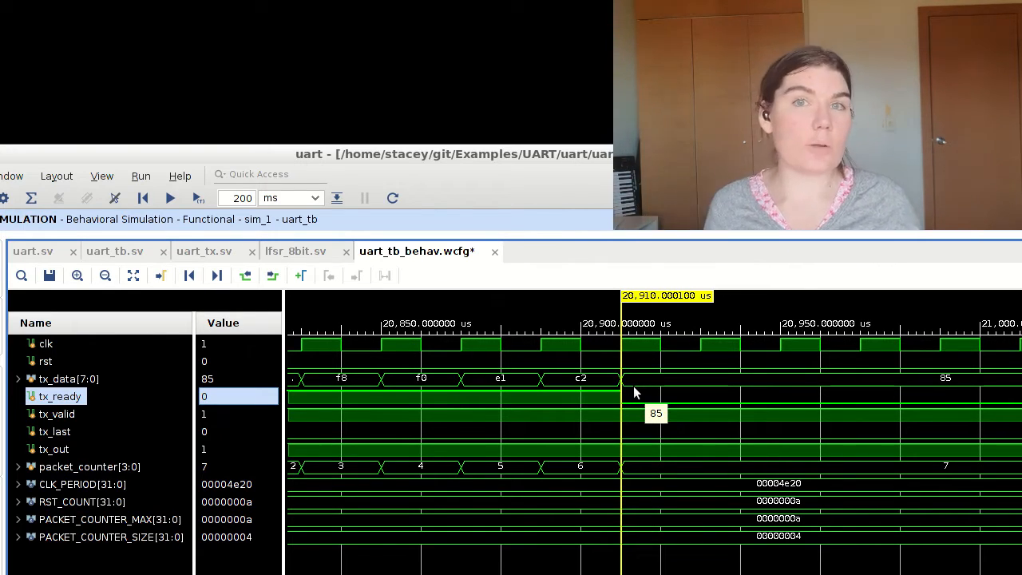
left_click(56, 414)
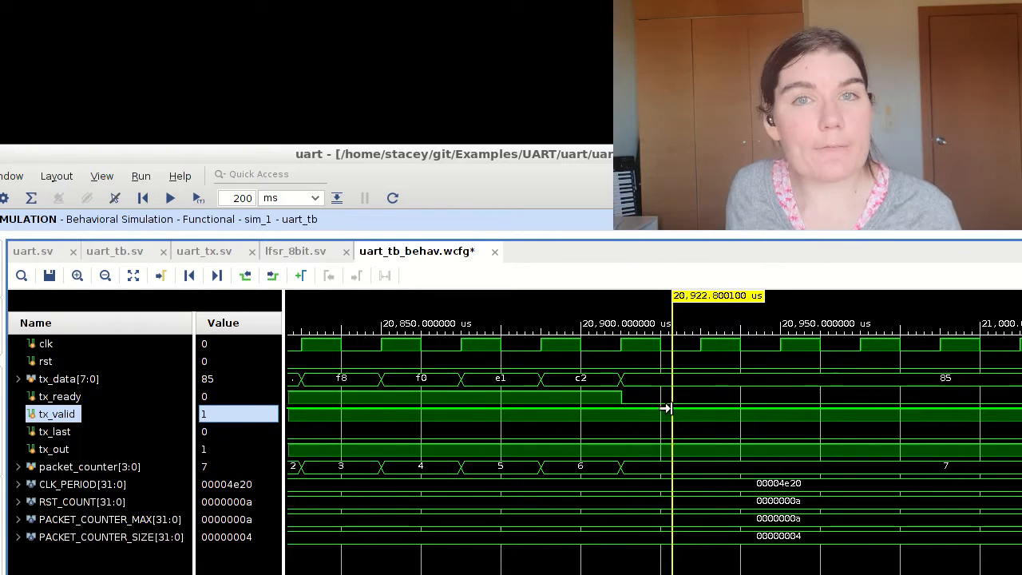
left_click(106, 275)
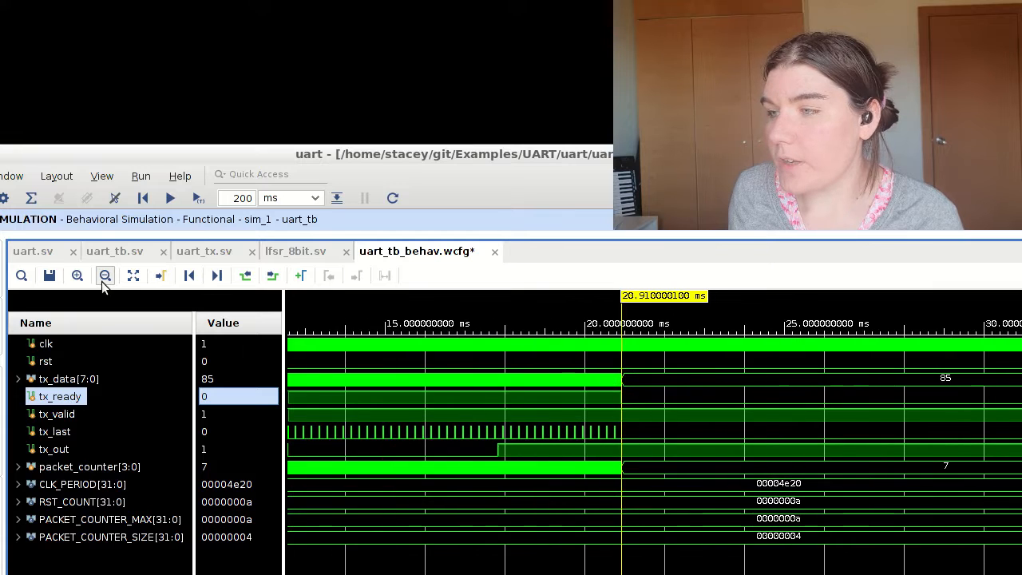
left_click(105, 275)
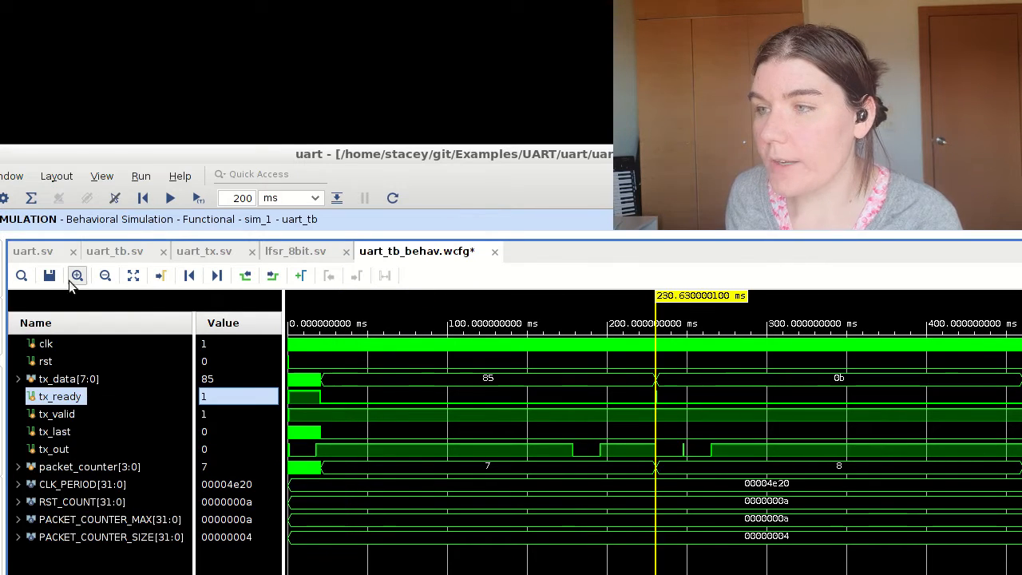
left_click(77, 275)
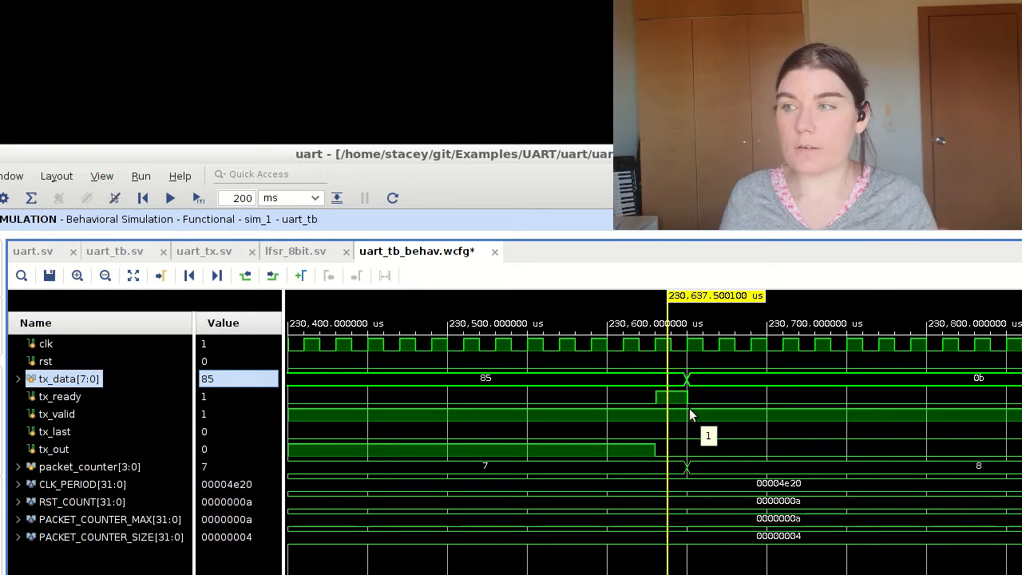
left_click(105, 274)
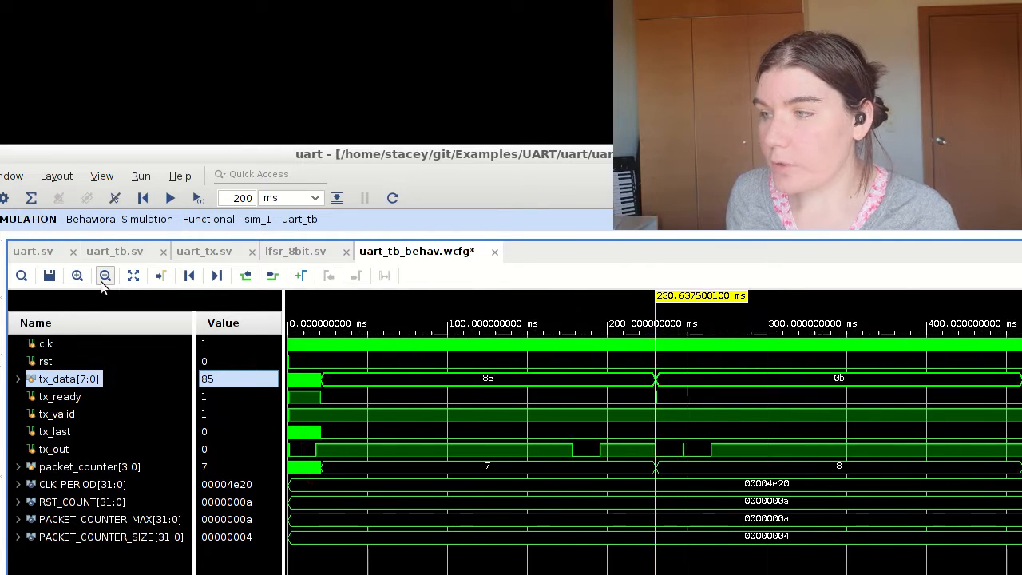
left_click(105, 274)
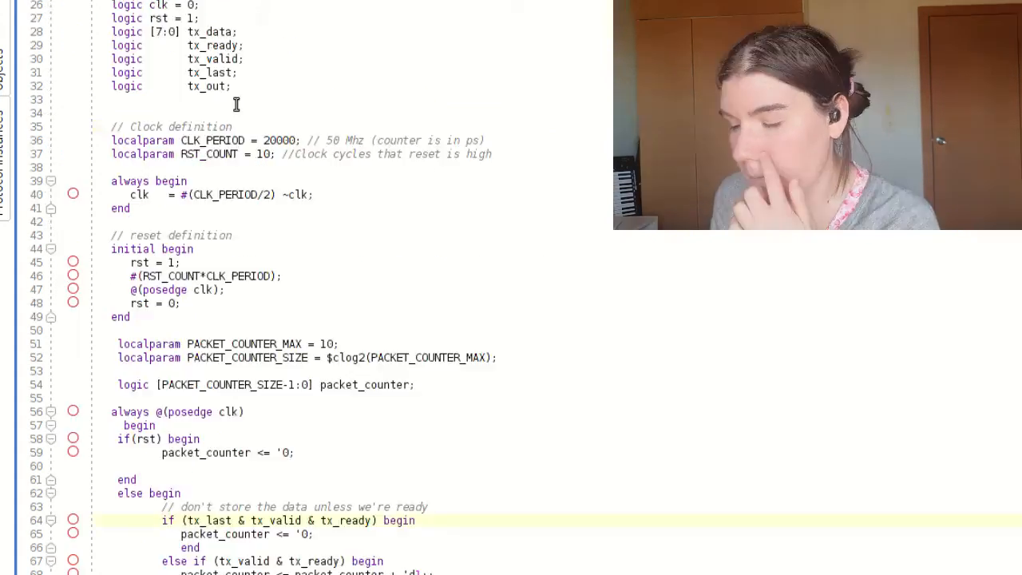
Scroll to the packet_counter always block that clears on the last handshake.
scroll("down", 3)
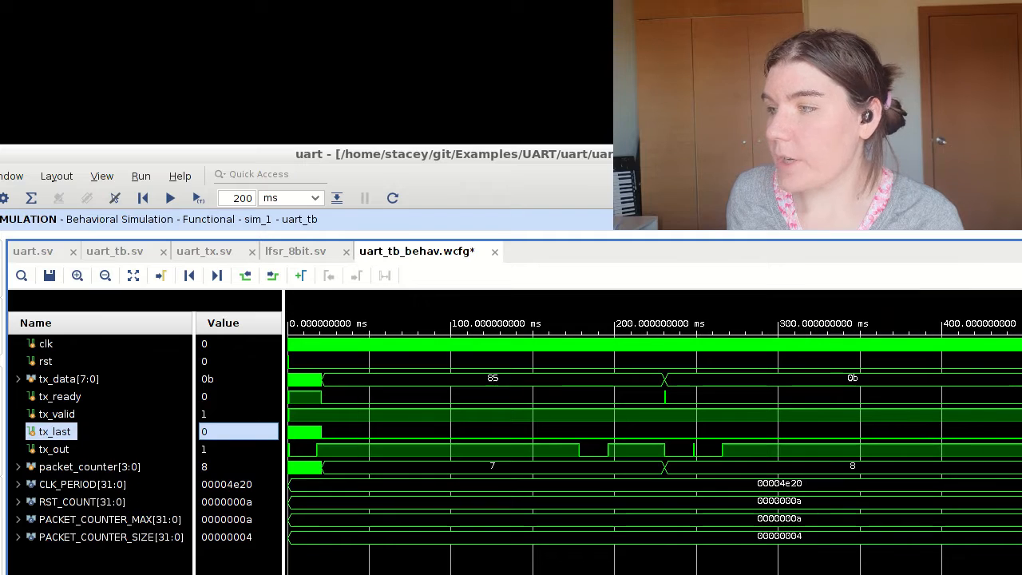
left_click(61, 396)
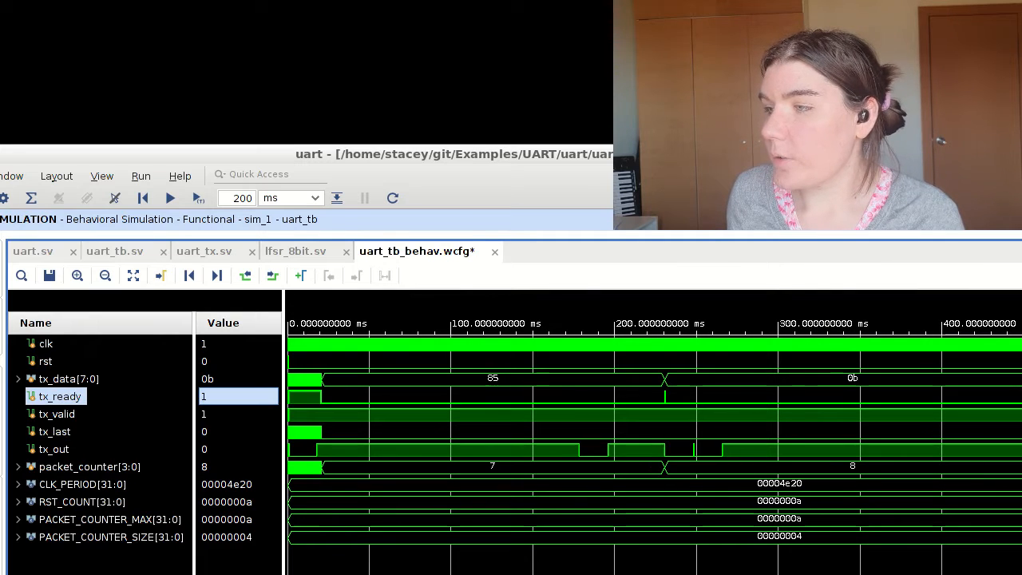
left_click(76, 275)
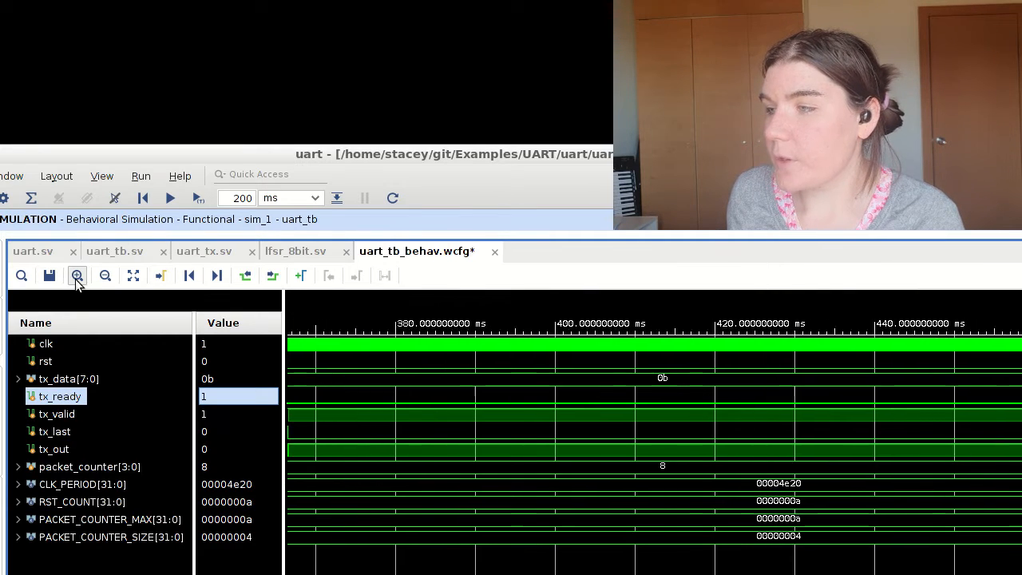
left_click(77, 275)
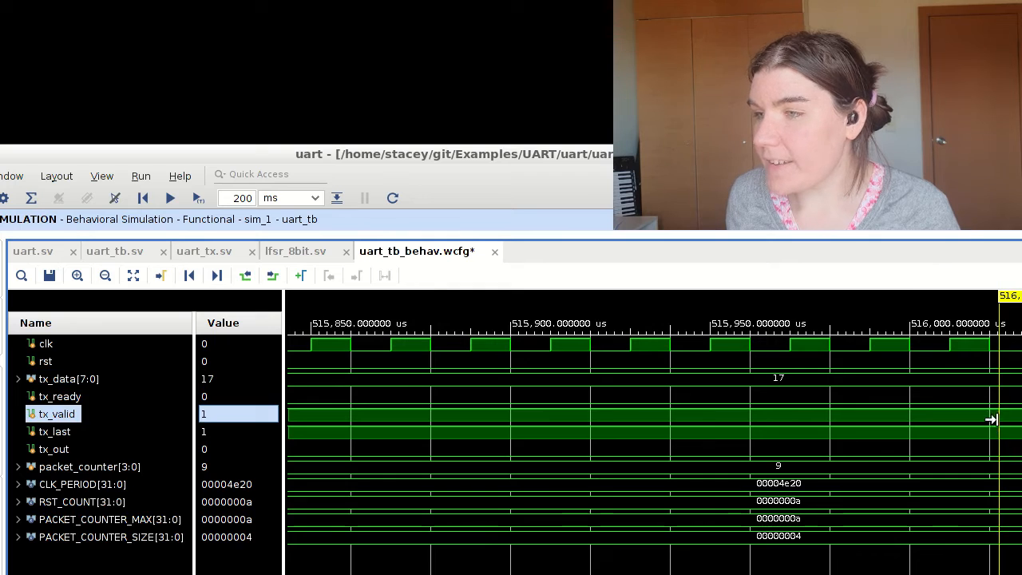
left_click(54, 431)
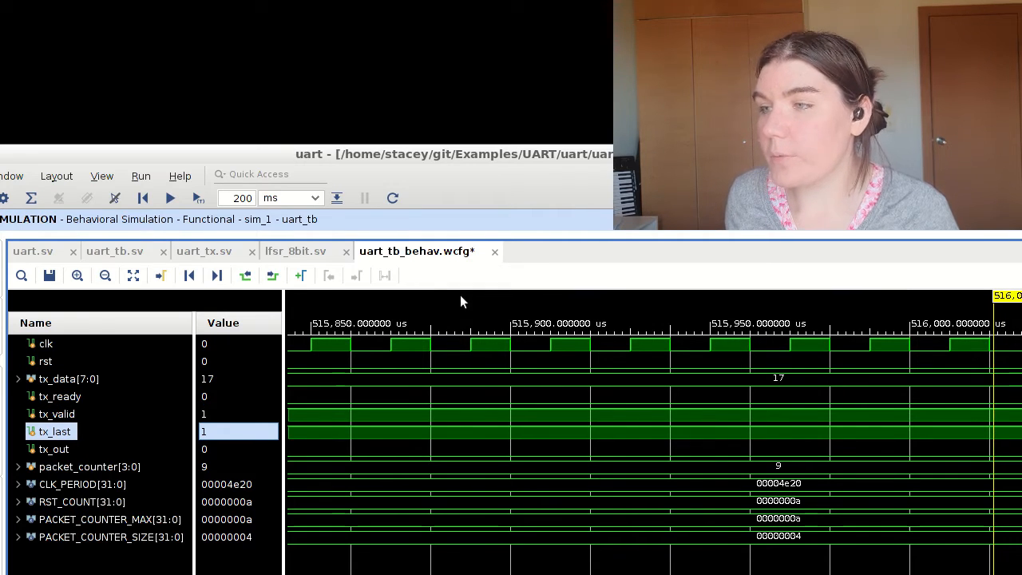
left_click(106, 275)
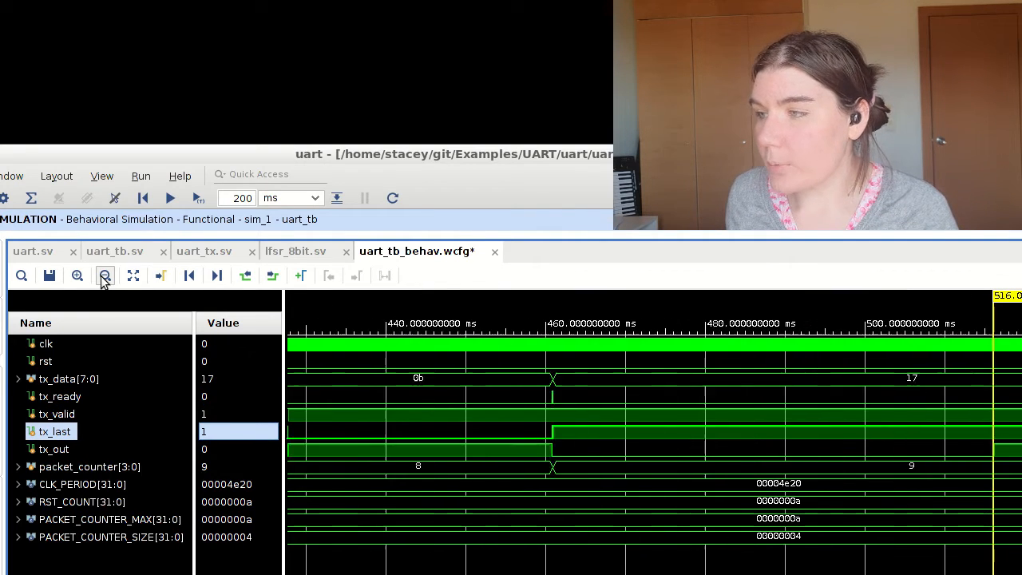
left_click(106, 275)
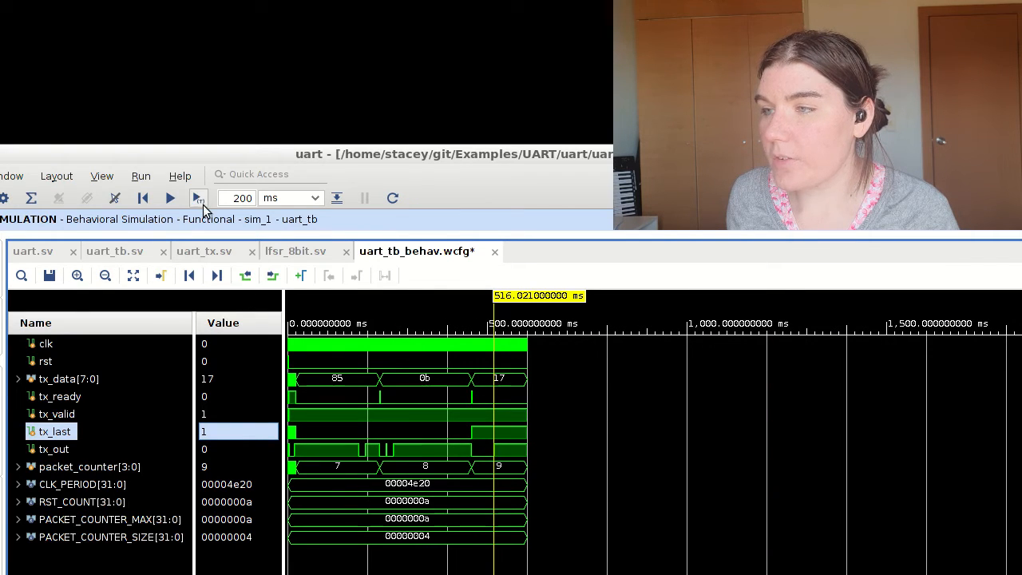
Run the simulation to about 691 ms and inspect the tx_valid/tx_ready/tx_last handshake wrapping packet_counter to 0.
left_click(198, 198)
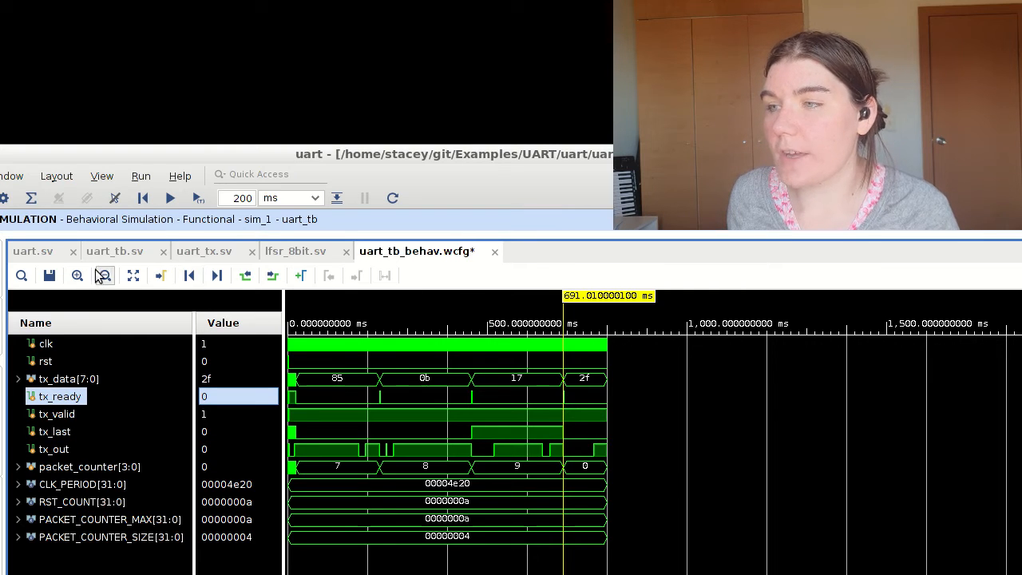
left_click(77, 274)
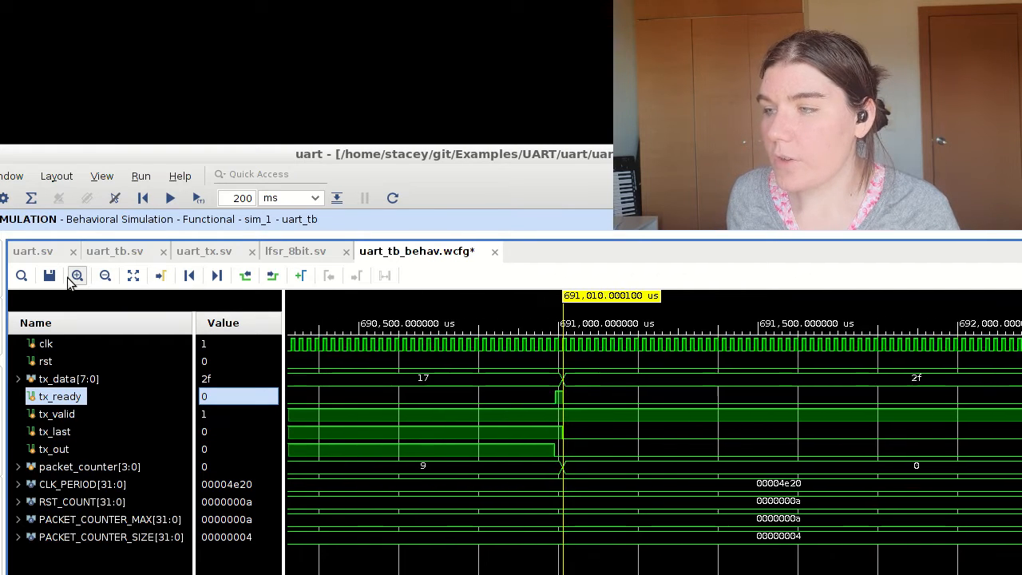
left_click(76, 274)
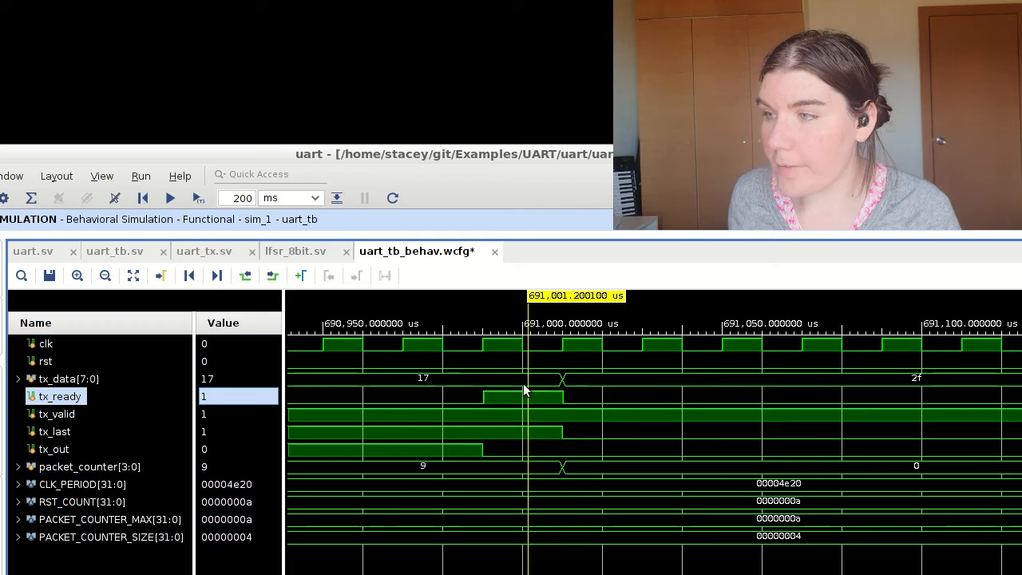
left_click(61, 414)
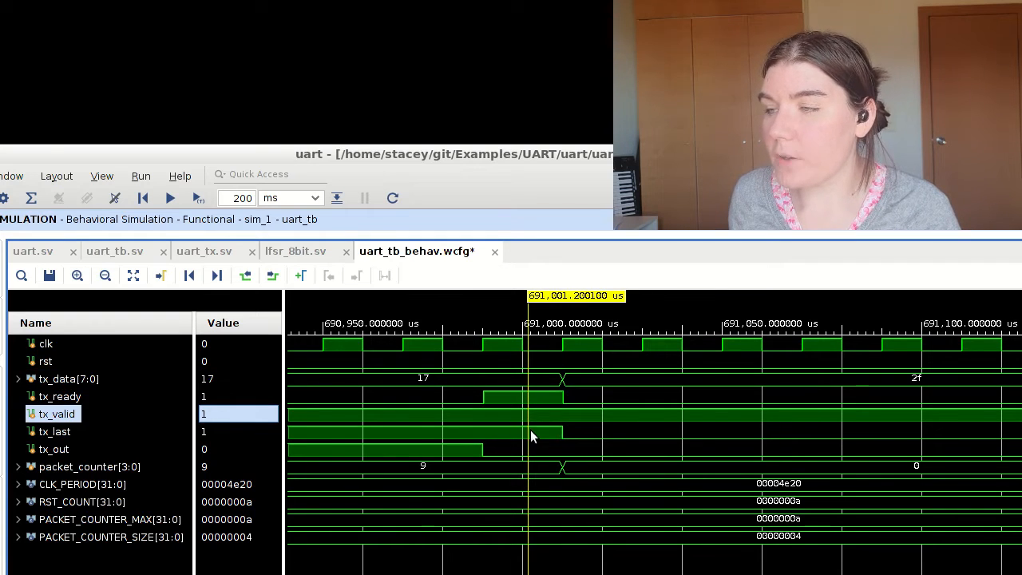
left_click(54, 432)
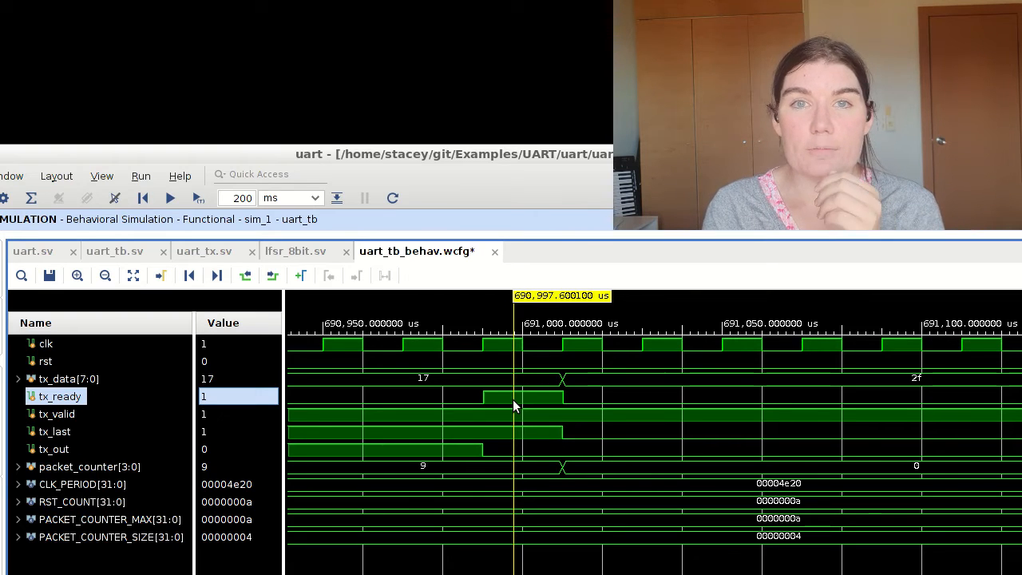
Zoom back out to see all the transmitted packets across the extended run.
left_click(106, 275)
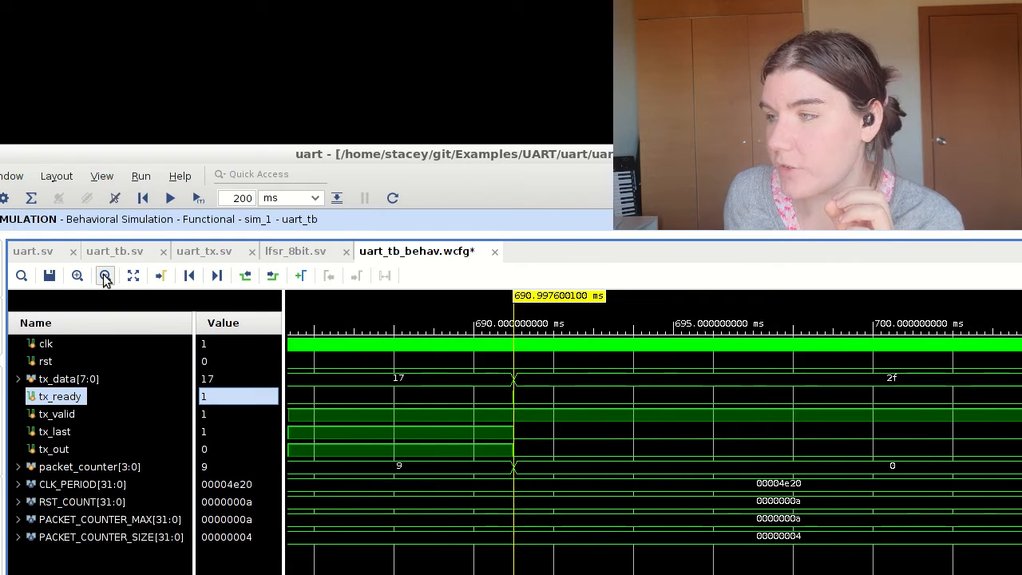
left_click(106, 275)
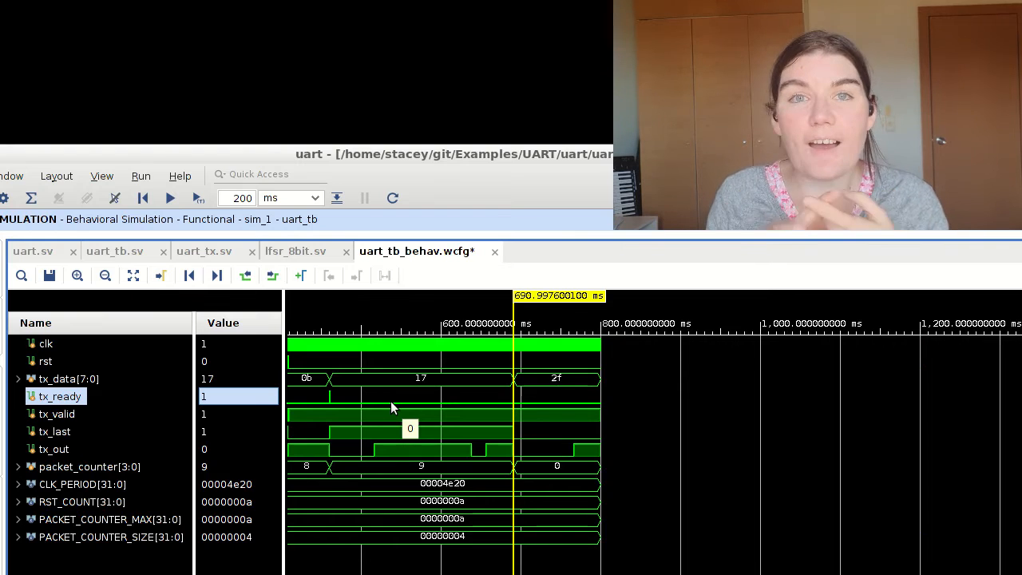